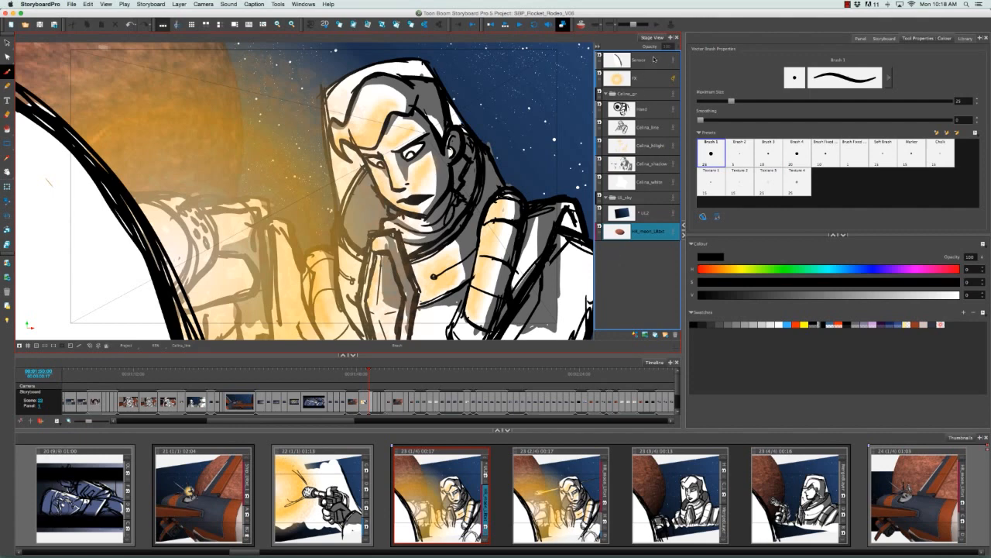
mouse_move(651, 83)
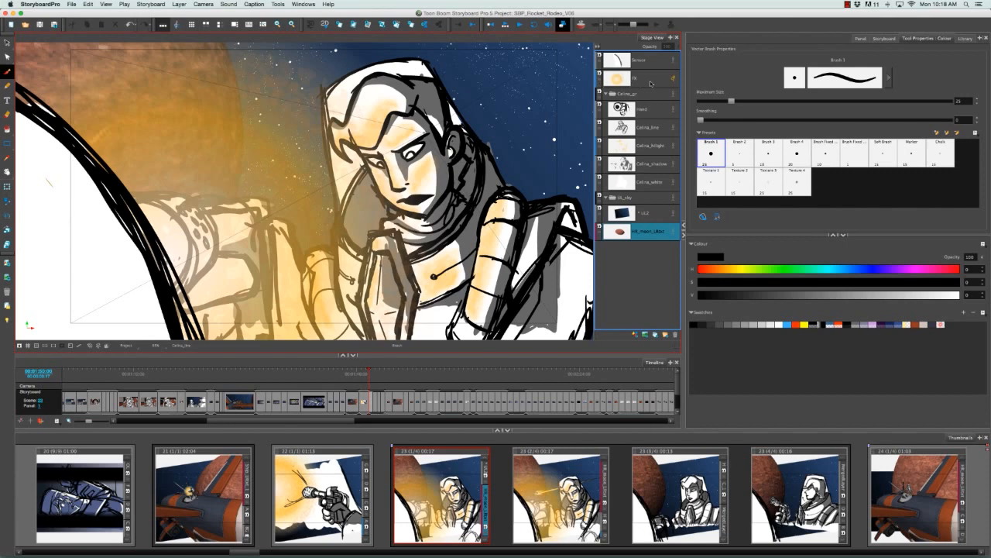
mouse_move(654, 84)
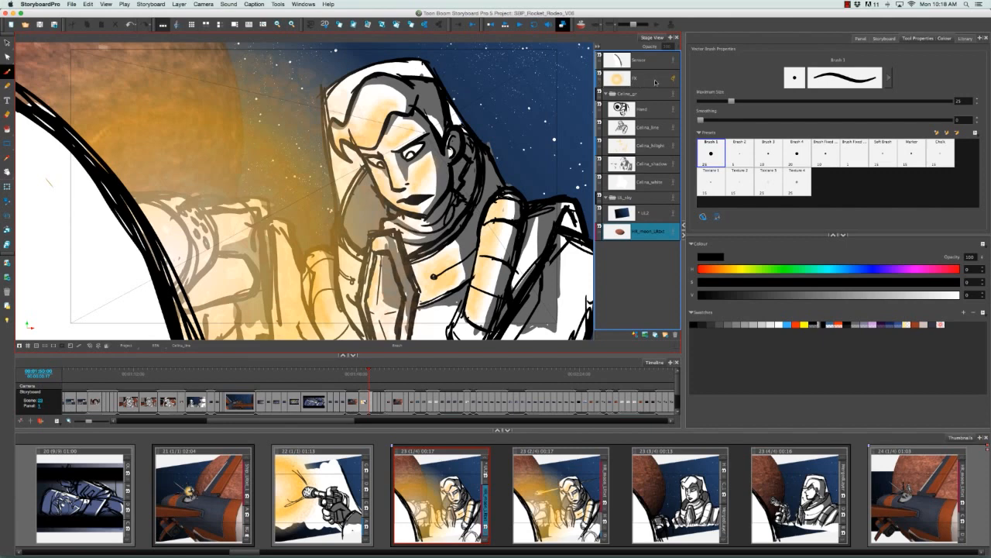
mouse_move(456, 344)
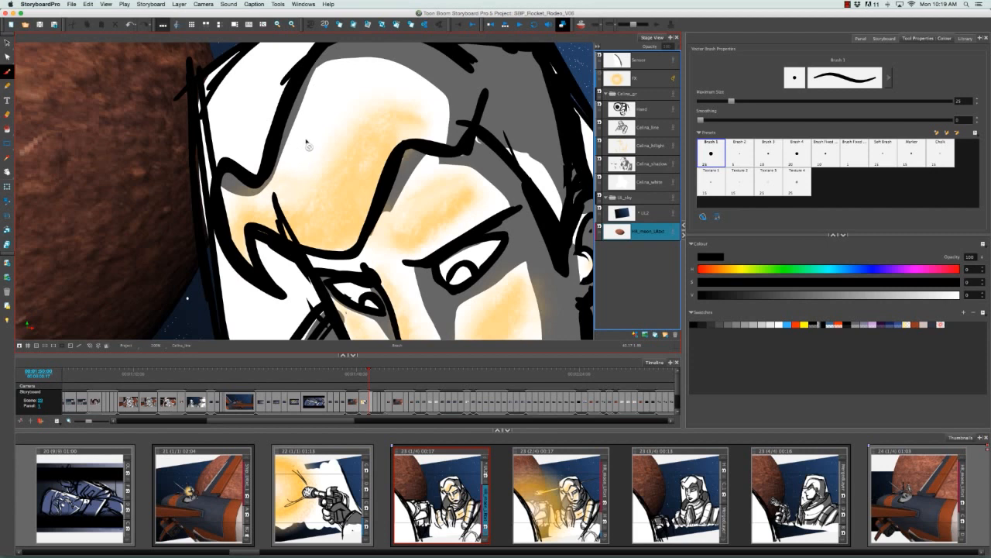
mouse_move(332, 236)
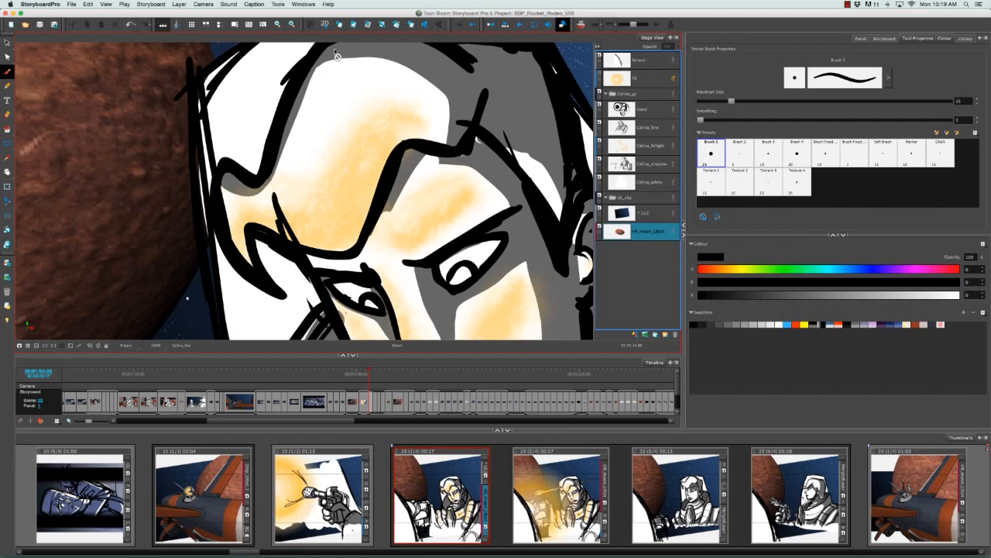
mouse_move(347, 134)
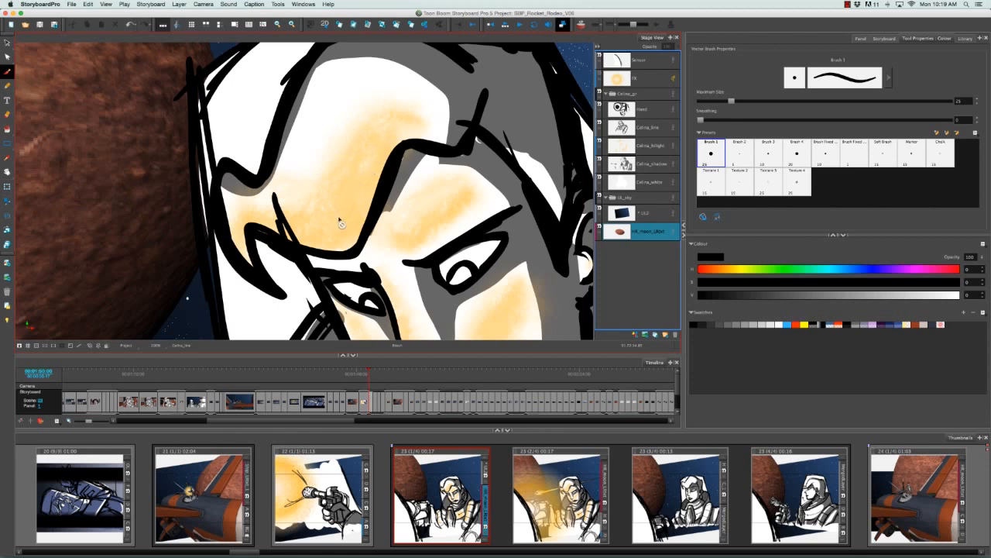
mouse_move(437, 122)
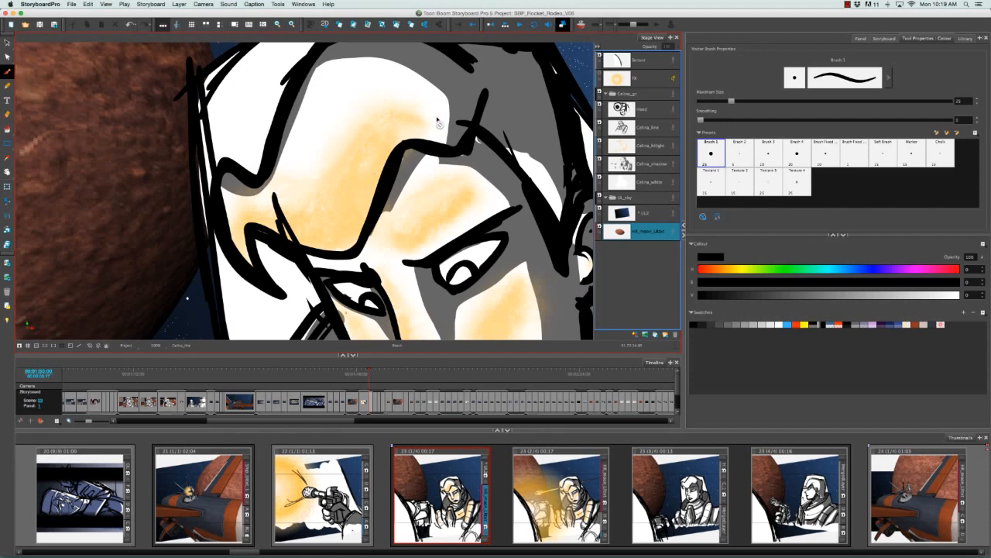
mouse_move(433, 127)
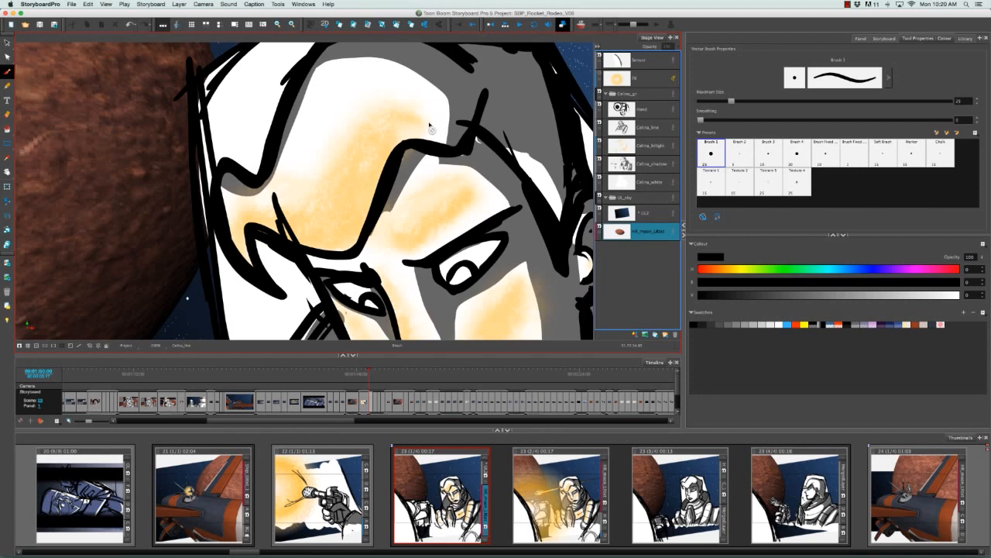
mouse_move(424, 134)
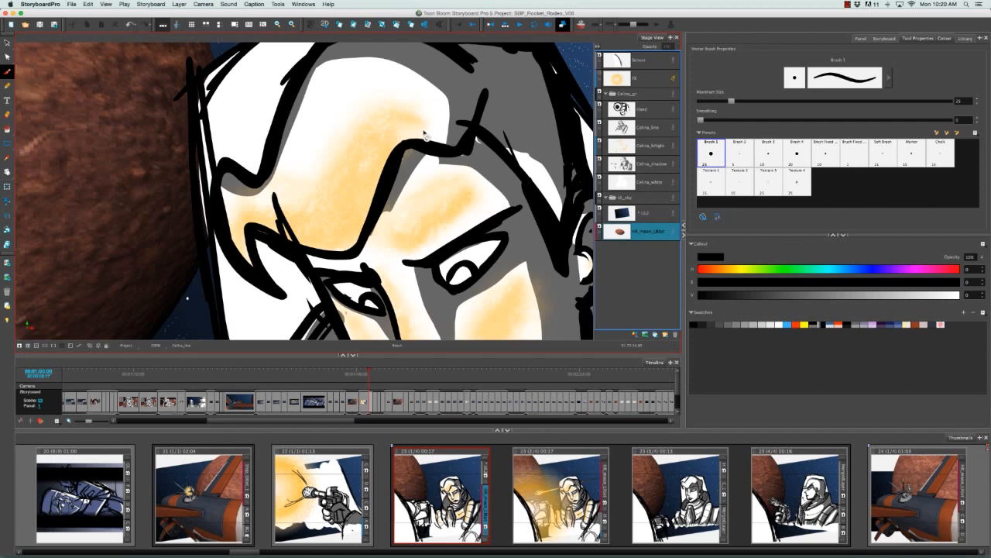
mouse_move(400, 111)
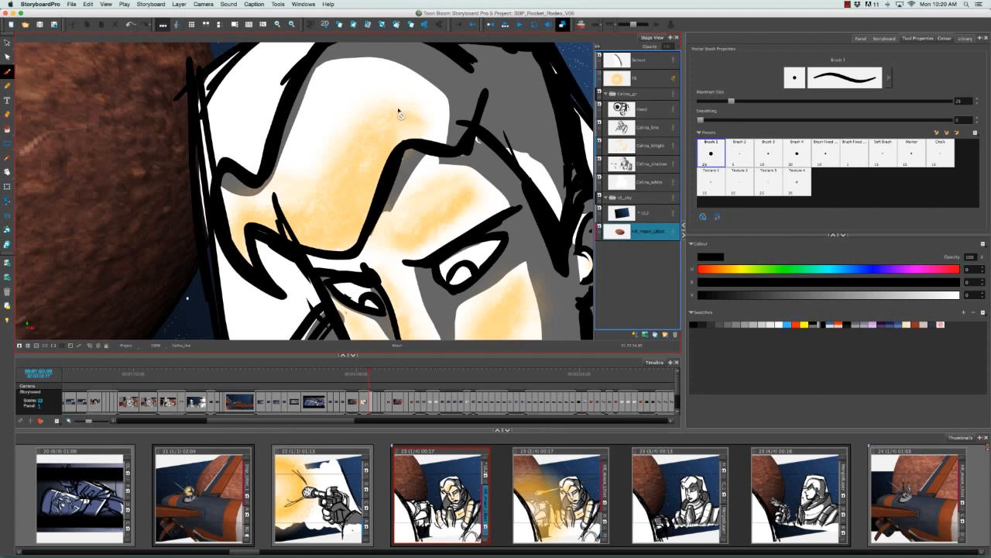
mouse_move(340, 136)
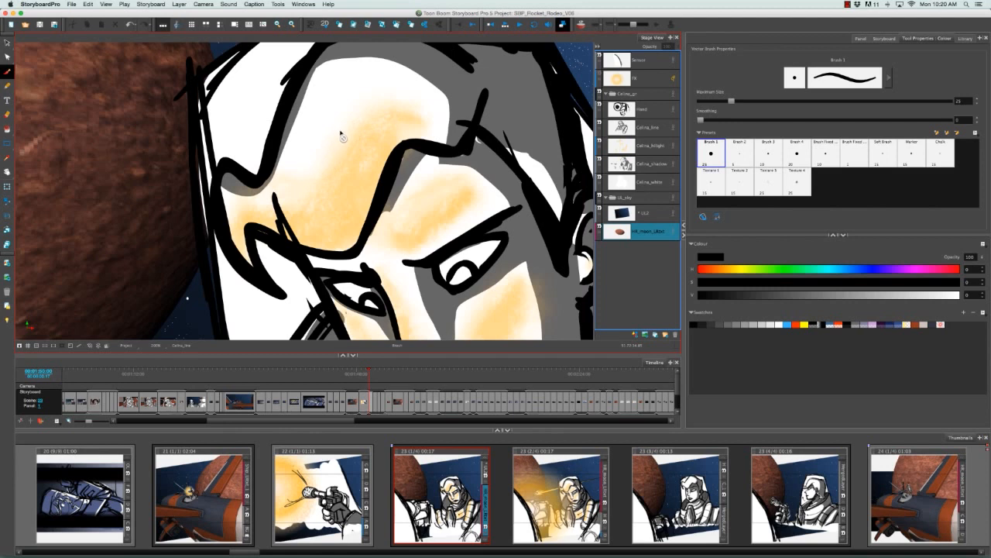
mouse_move(304, 106)
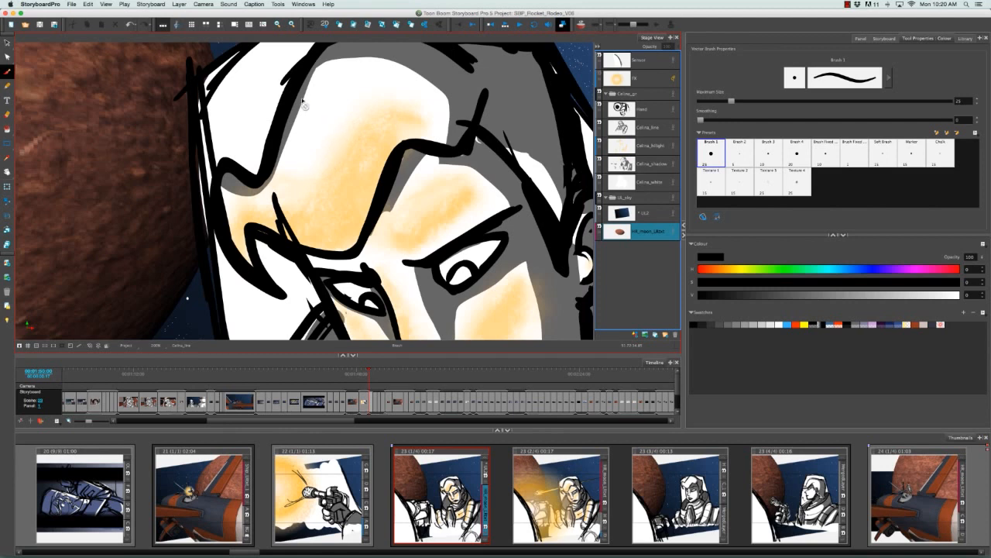
mouse_move(301, 105)
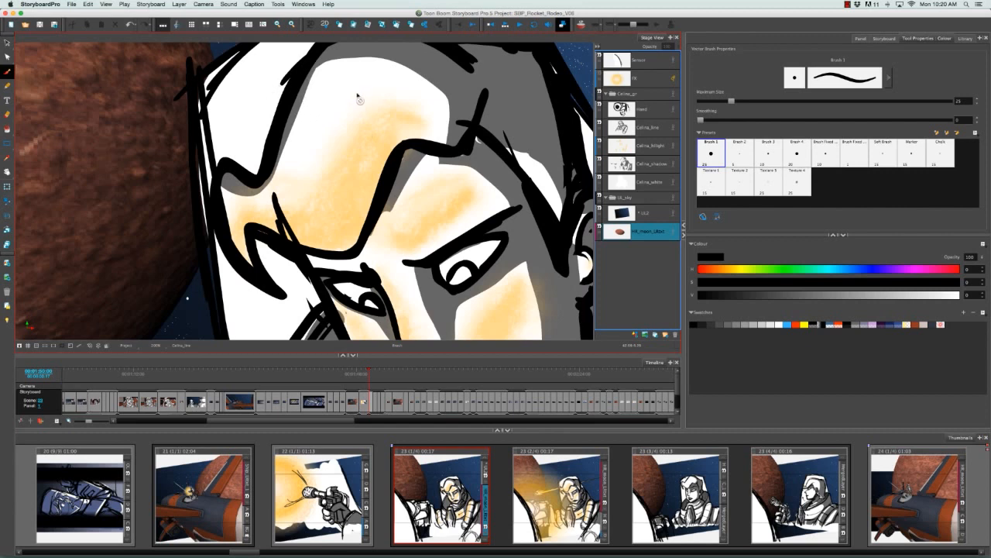
mouse_move(366, 105)
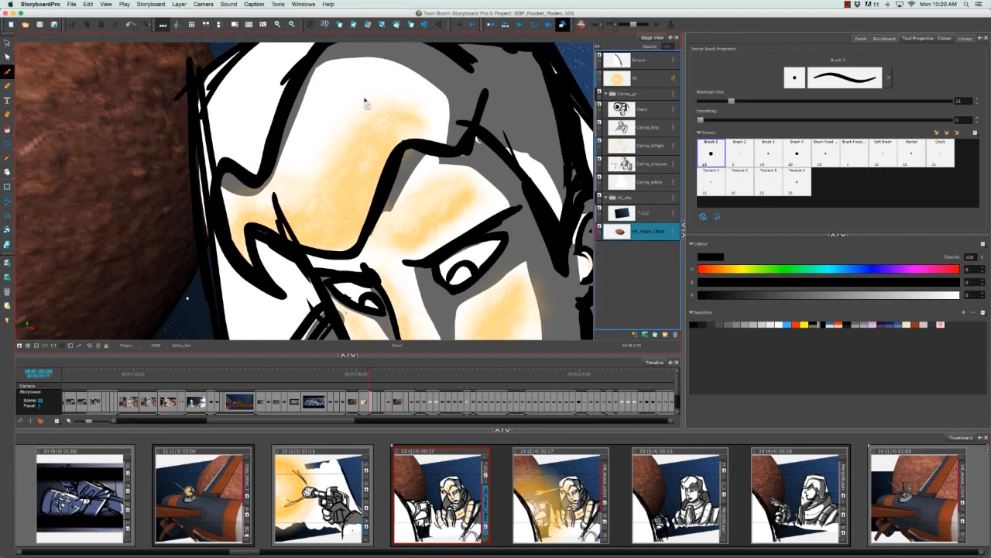
mouse_move(406, 124)
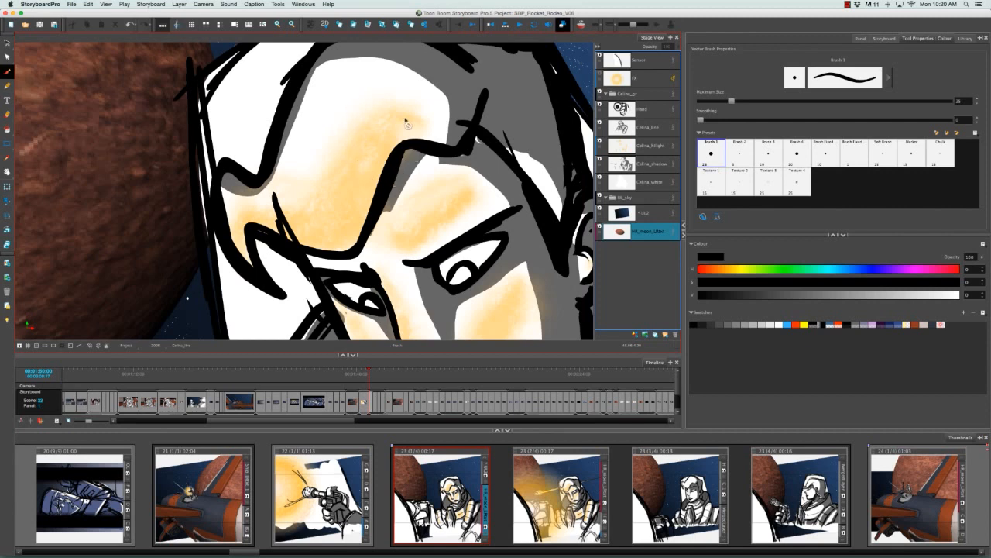